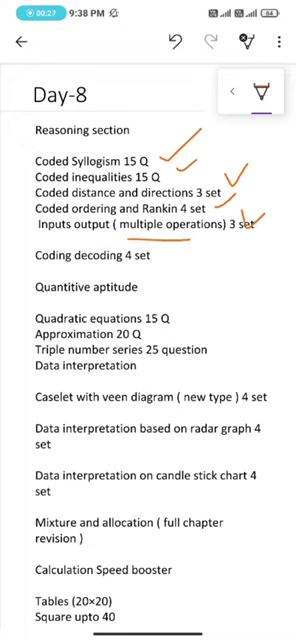
pyautogui.scroll(-3)
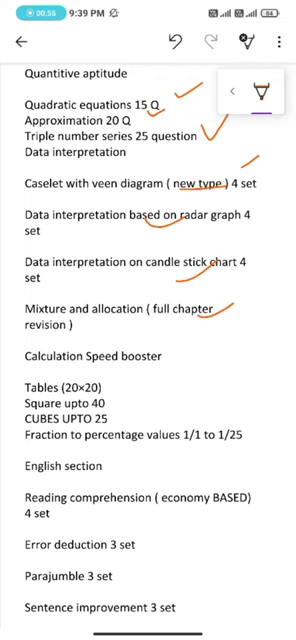
pyautogui.scroll(-3)
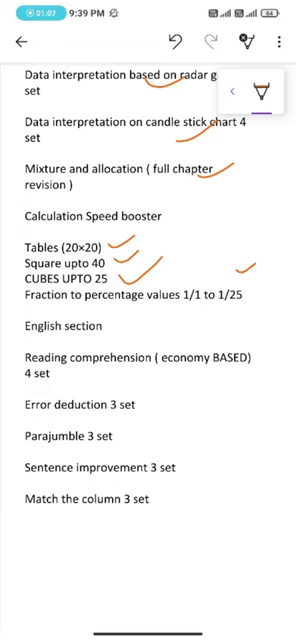
pyautogui.scroll(3)
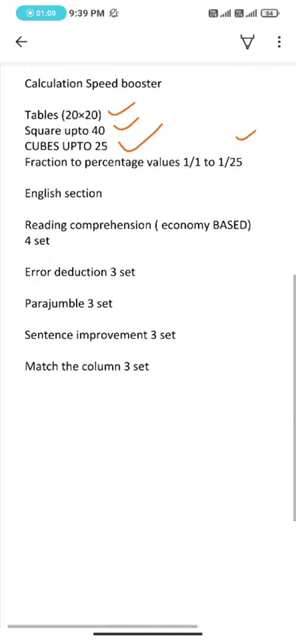